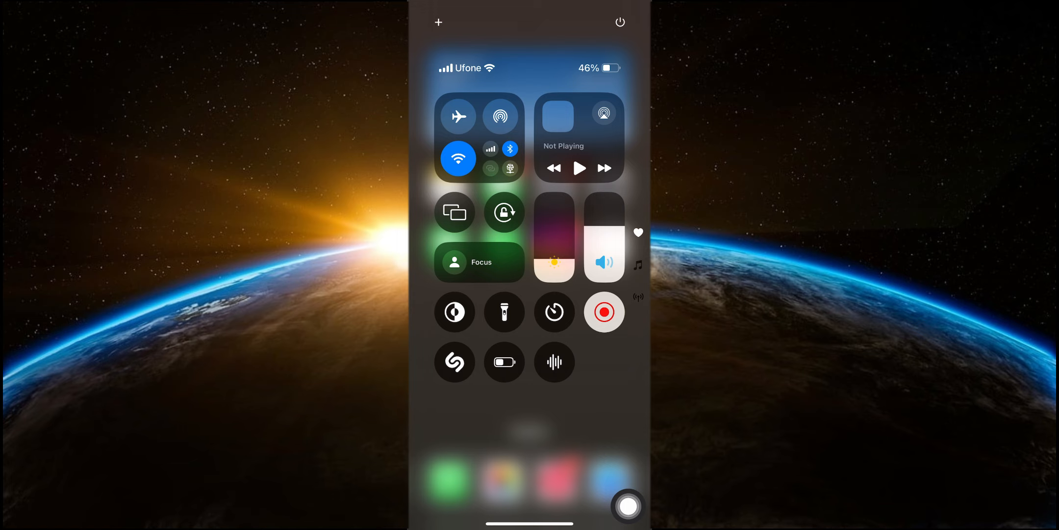
Step: Enter Control Center edit mode by long-pressing an empty area
click(479, 143)
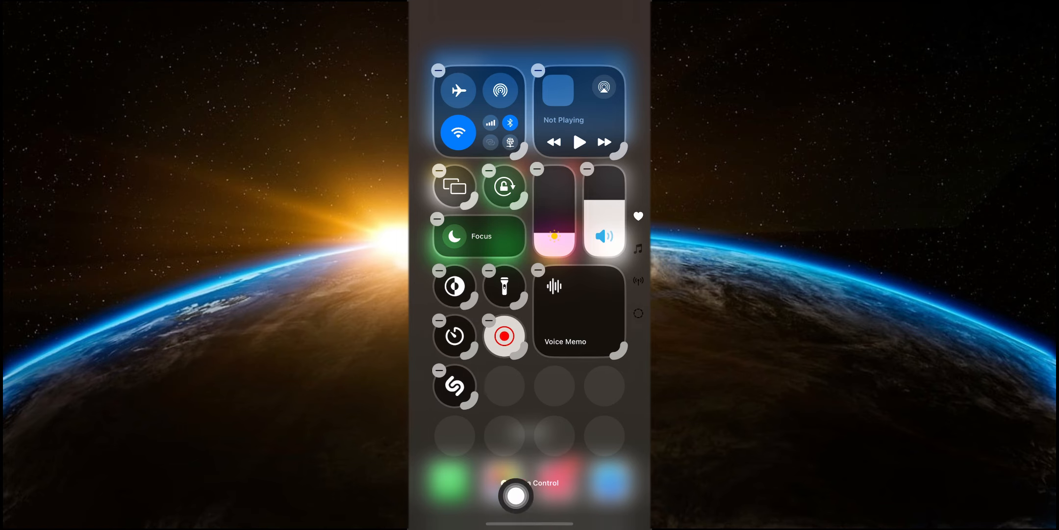
Step: Browse the Add a Control gallery, scrolling through the available controls
click(530, 483)
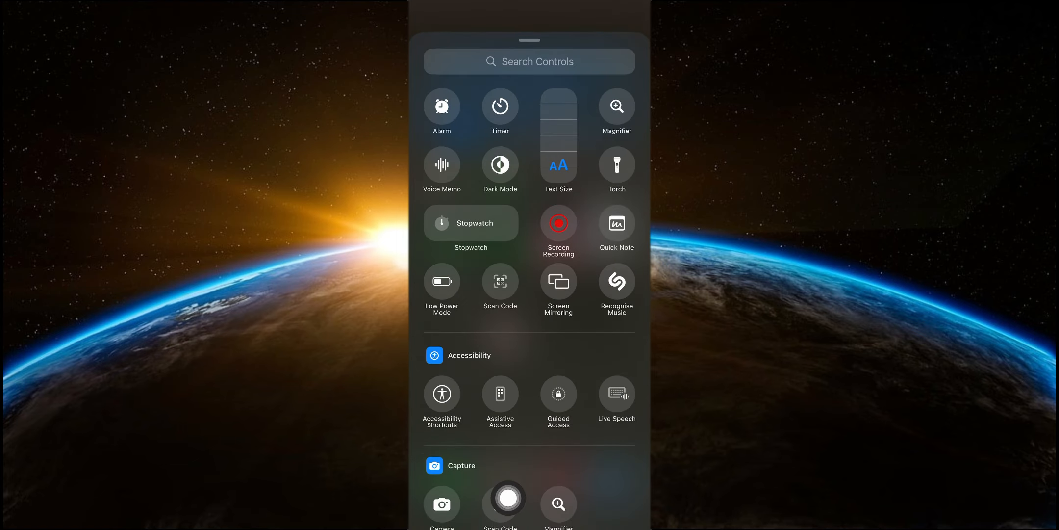
scroll(up, 3)
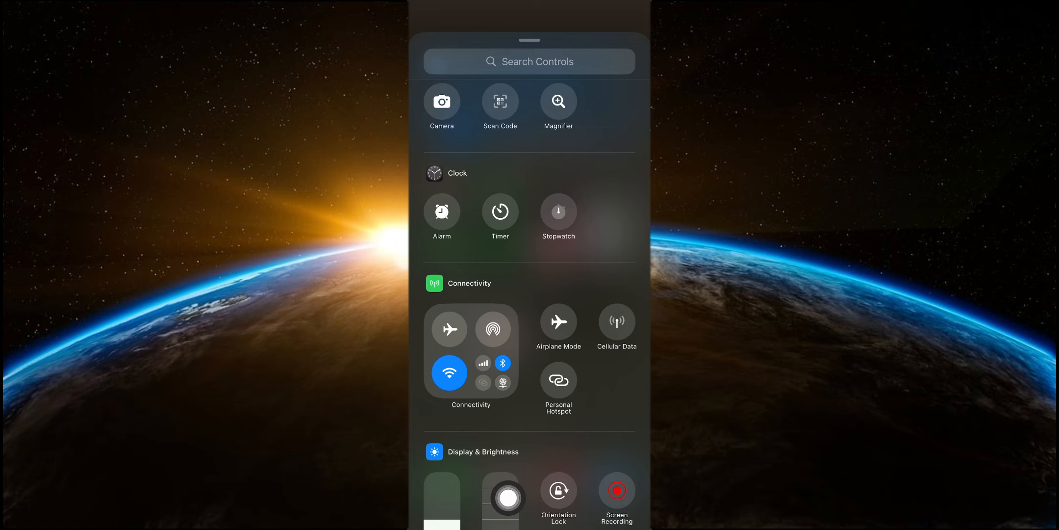
scroll(down, 3)
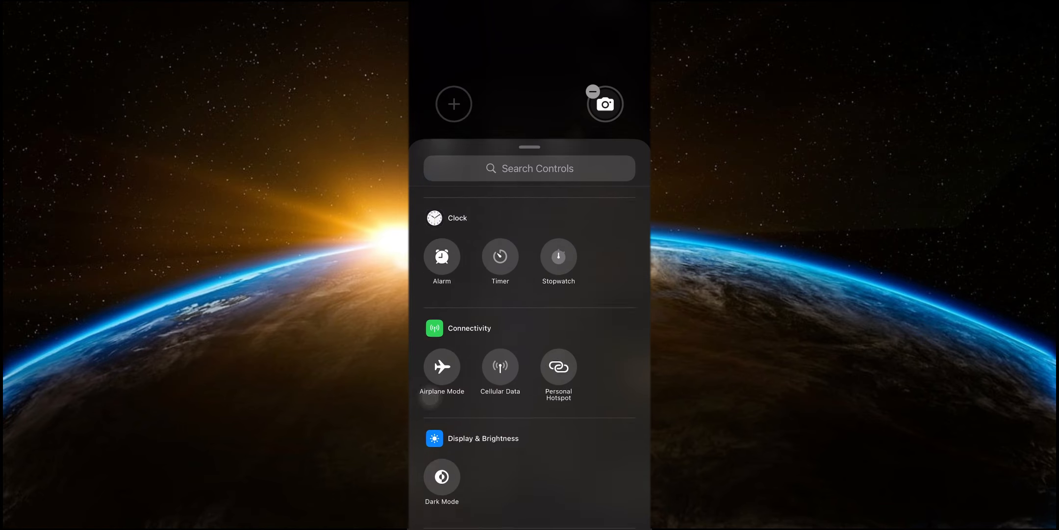
Step: Pick Voice Memo from the controls gallery for the Lock Screen slot and finish with Done
scroll(down, 3)
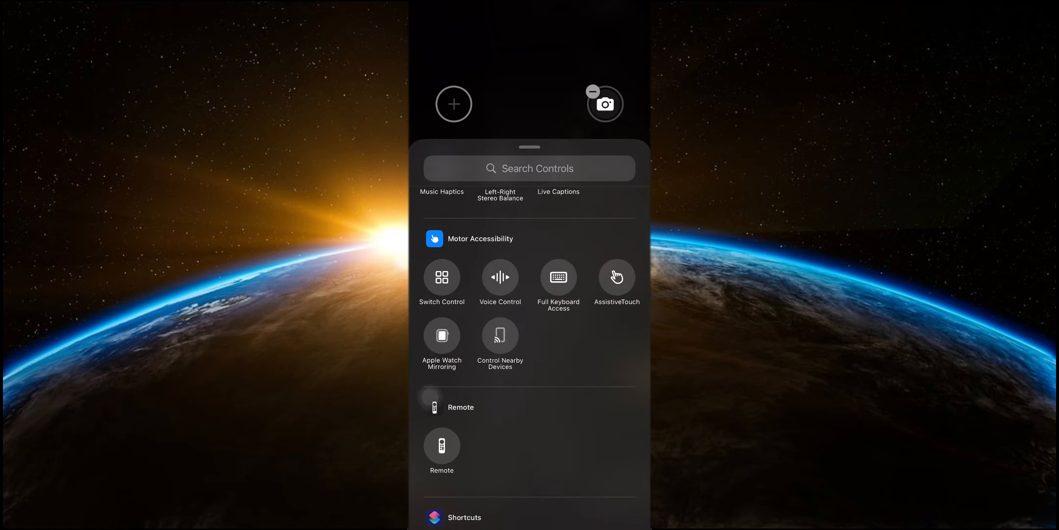
scroll(down, 3)
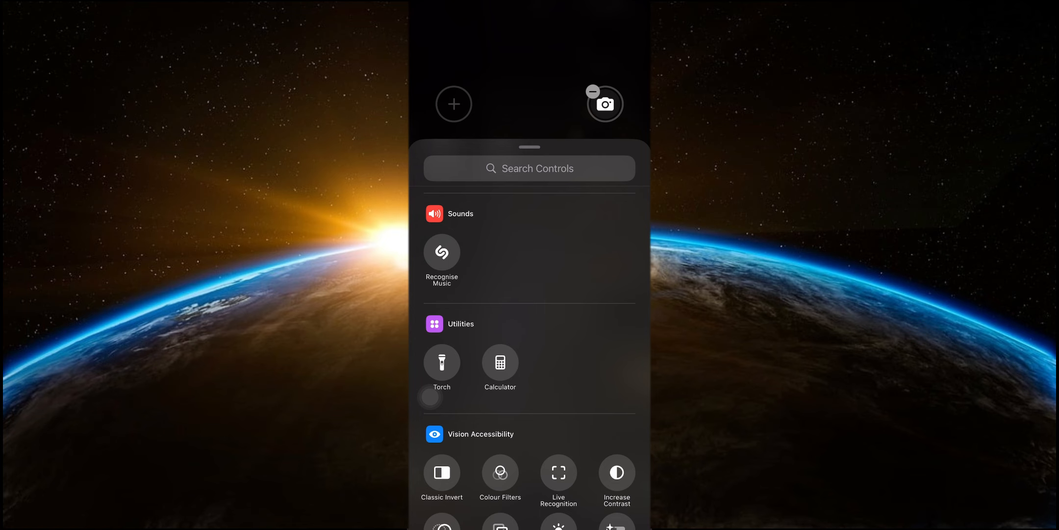
scroll(down, 3)
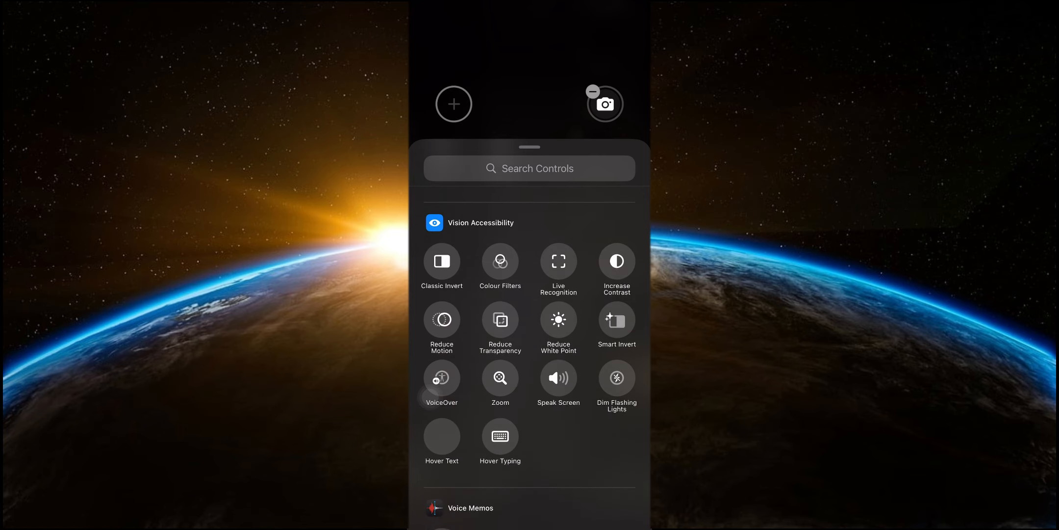
scroll(down, 3)
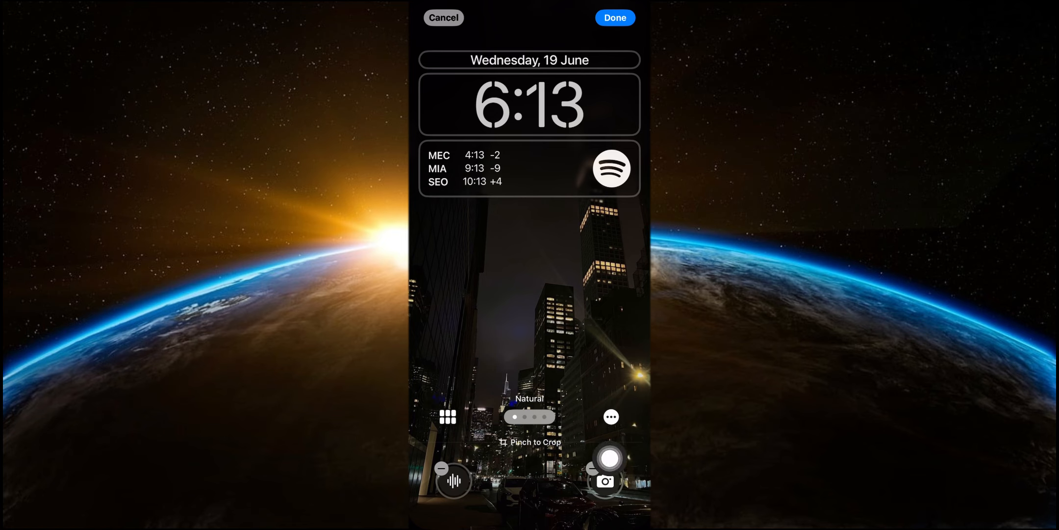
drag(610, 466, 517, 497)
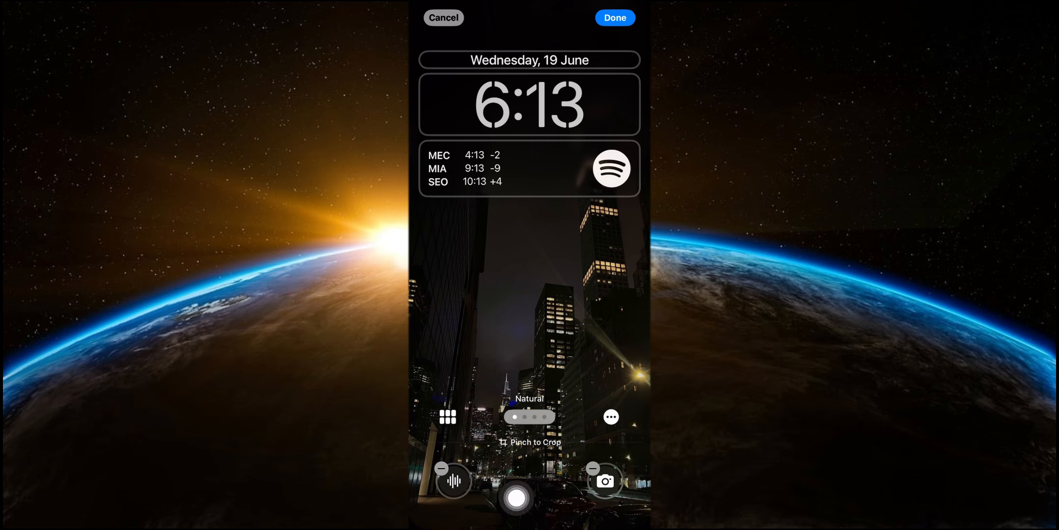
click(614, 18)
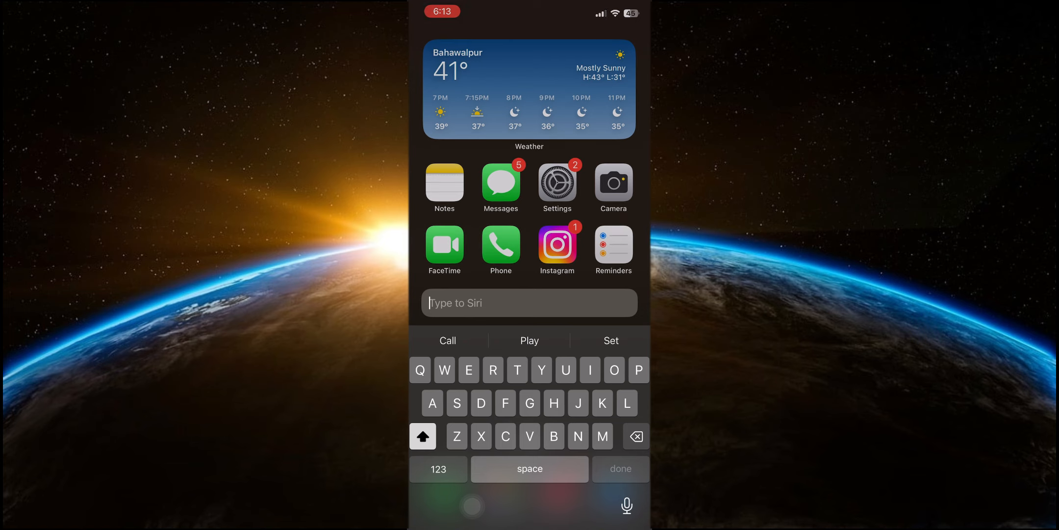
Step: Ask Type to Siri 'How to use creat...' about creating PDFs and view the web answers
text(How to)
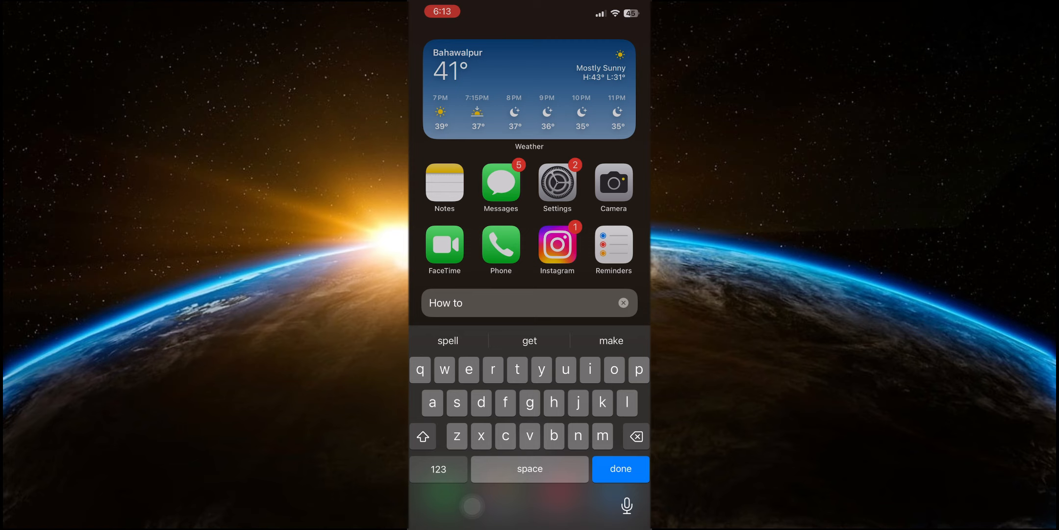
text(use)
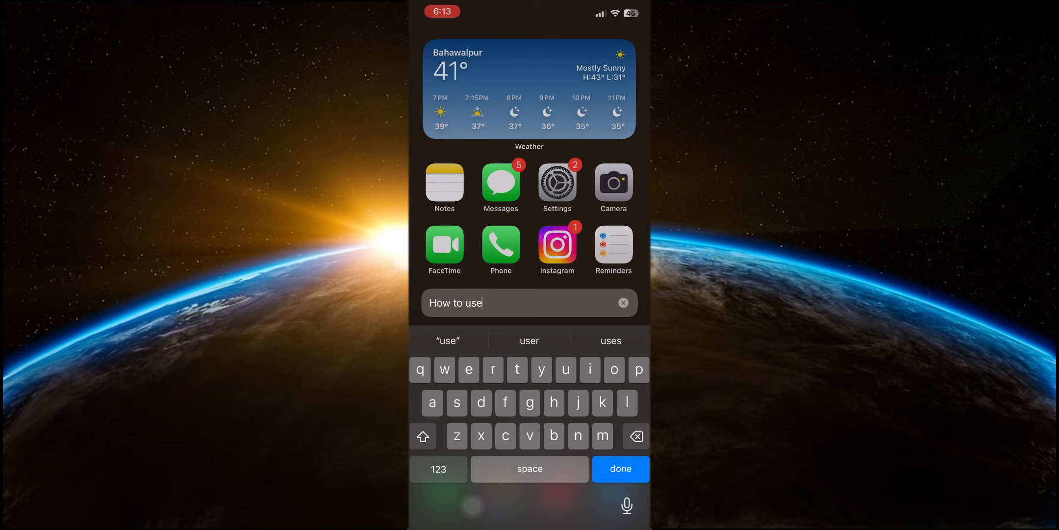
text(creat)
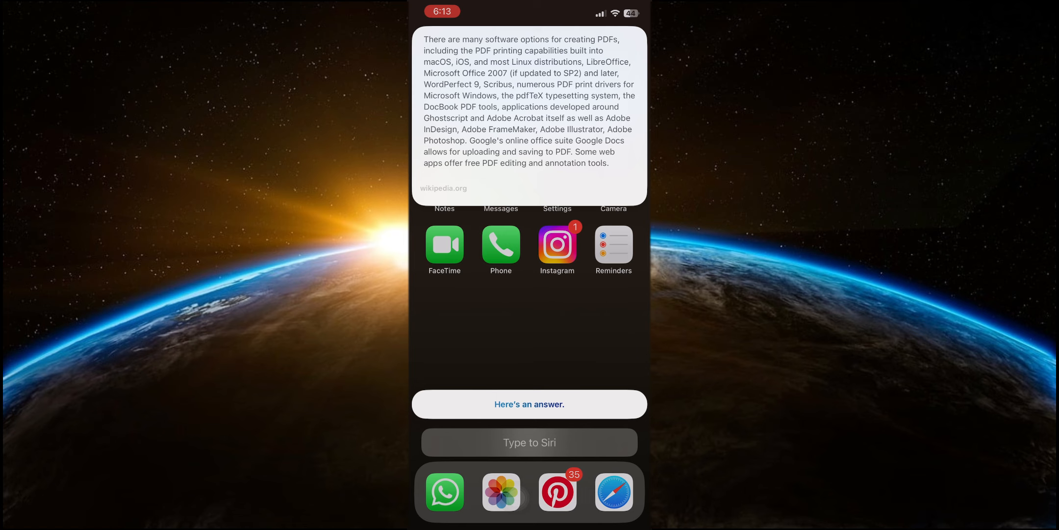
click(529, 442)
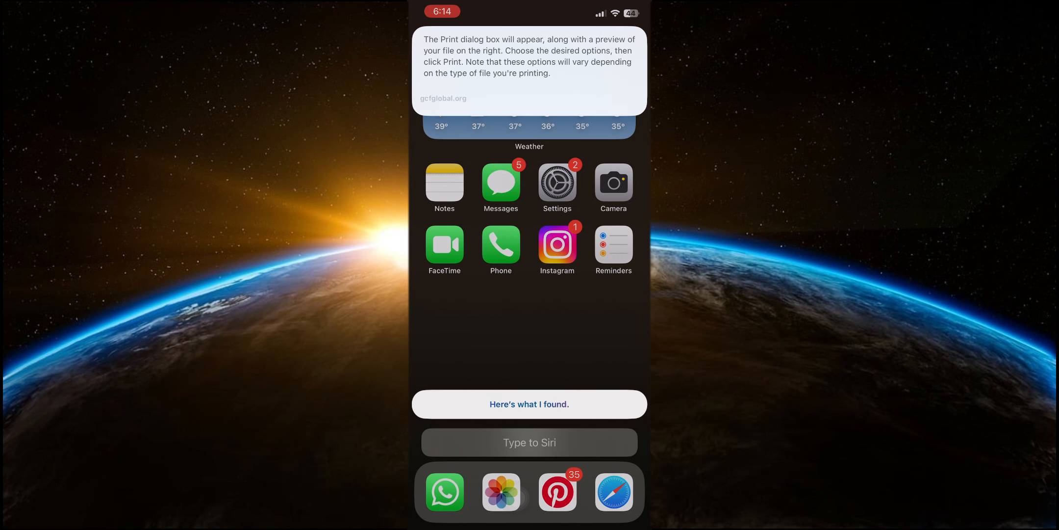
Step: Reopen Siri's text field for another question, then dismiss Siri
click(529, 443)
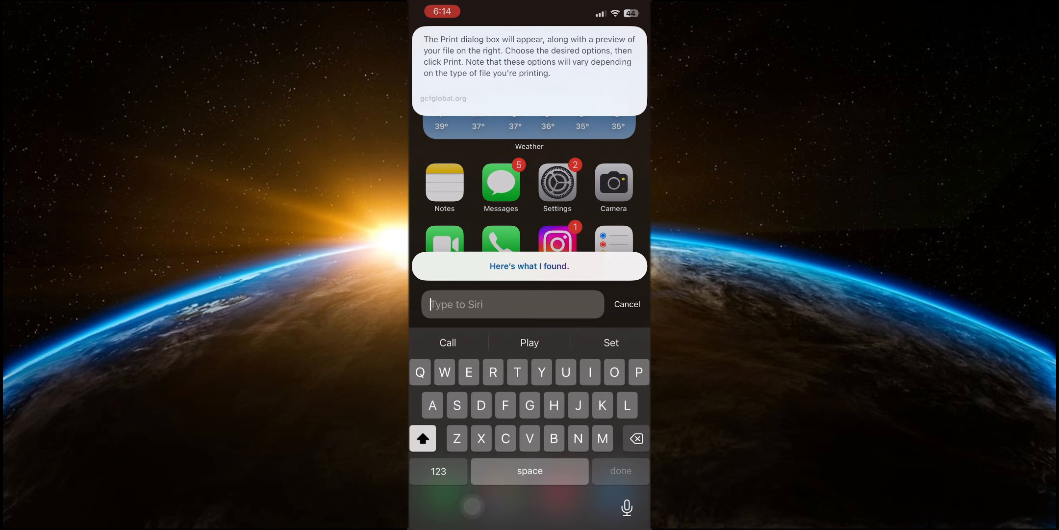
click(626, 304)
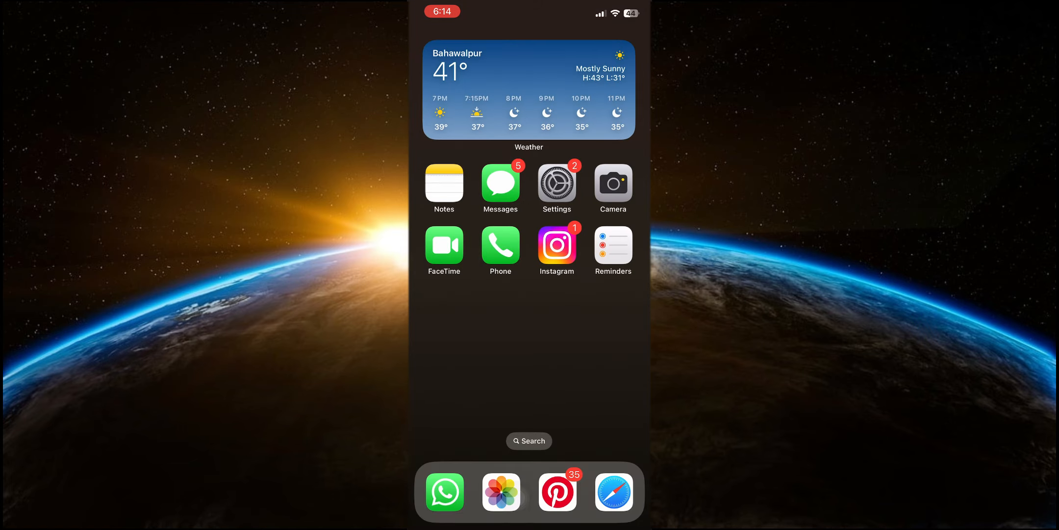
Step: Choose Require Face ID for Messages and confirm it in the alert
click(500, 187)
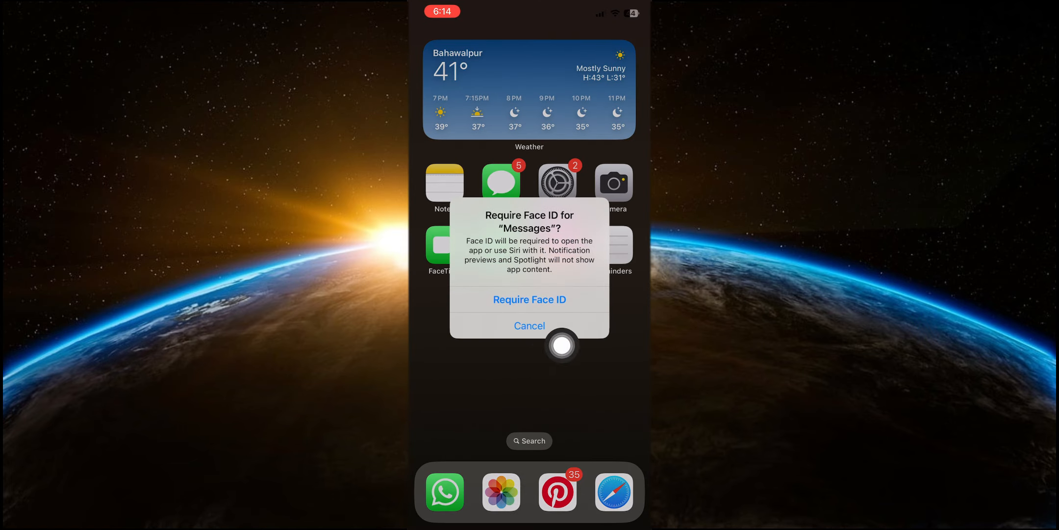
click(528, 324)
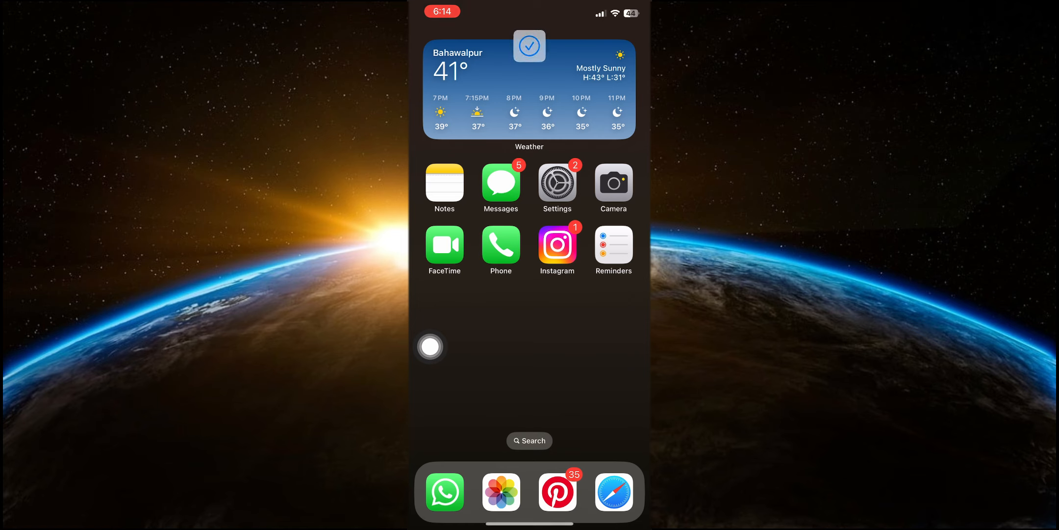
click(529, 46)
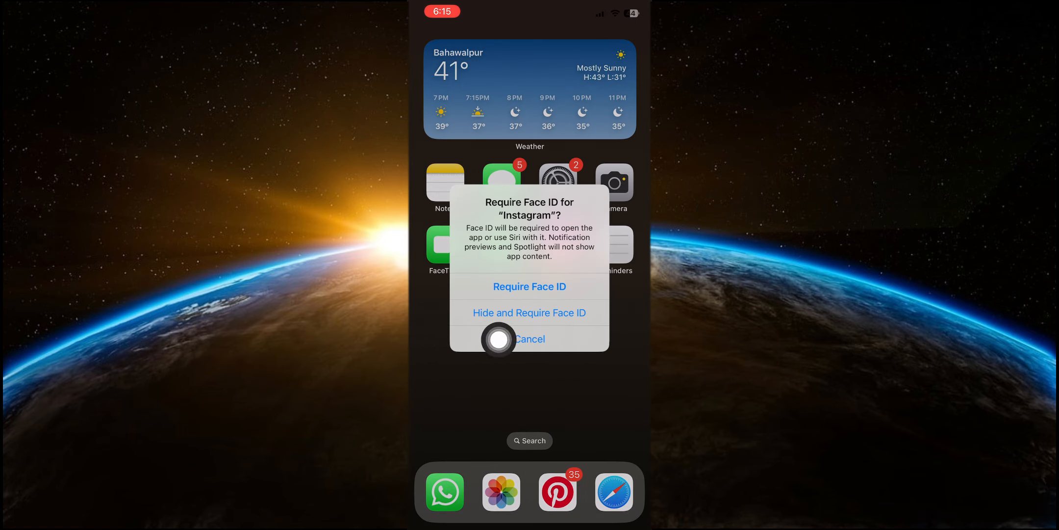
Step: Choose Hide and Require Face ID for Instagram and confirm Hide App
click(530, 339)
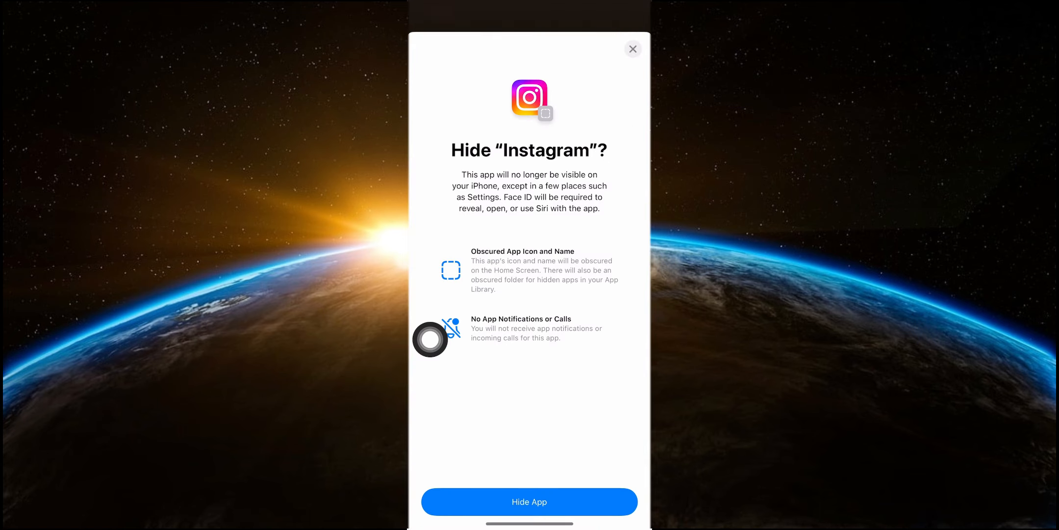
click(633, 49)
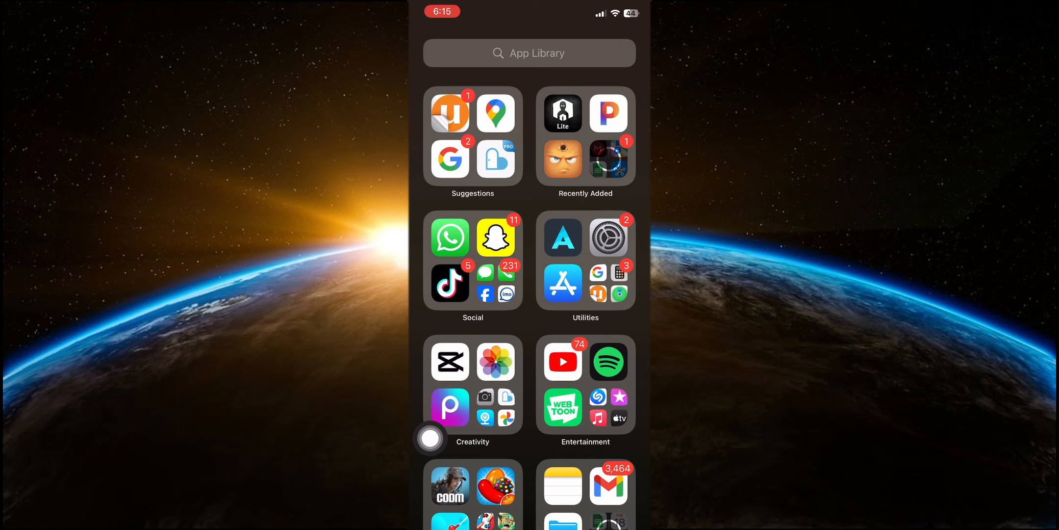
scroll(down, 3)
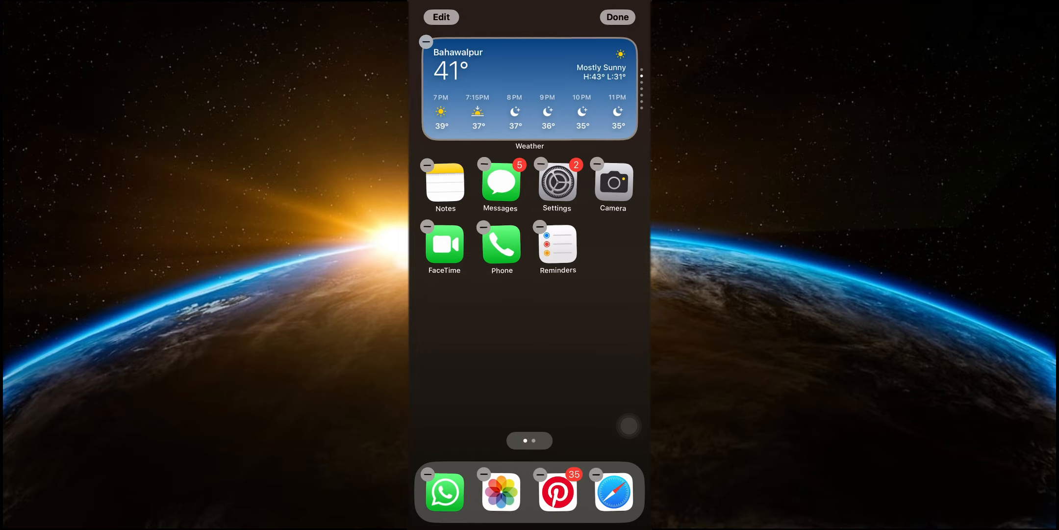
Step: Drag icons into rows around the Weather widget, moving Reminders to the top row and FaceTime below it
drag(529, 88, 523, 236)
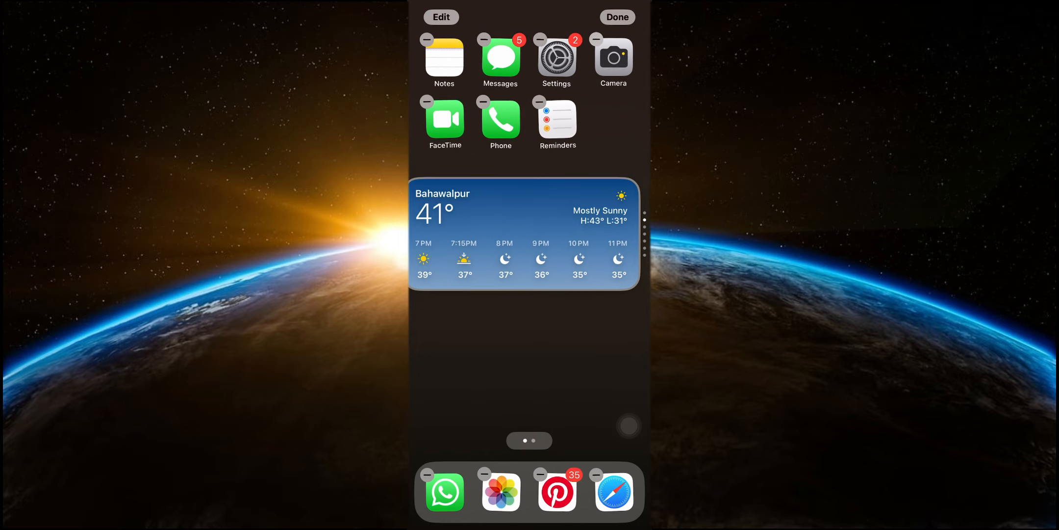
drag(558, 119, 451, 308)
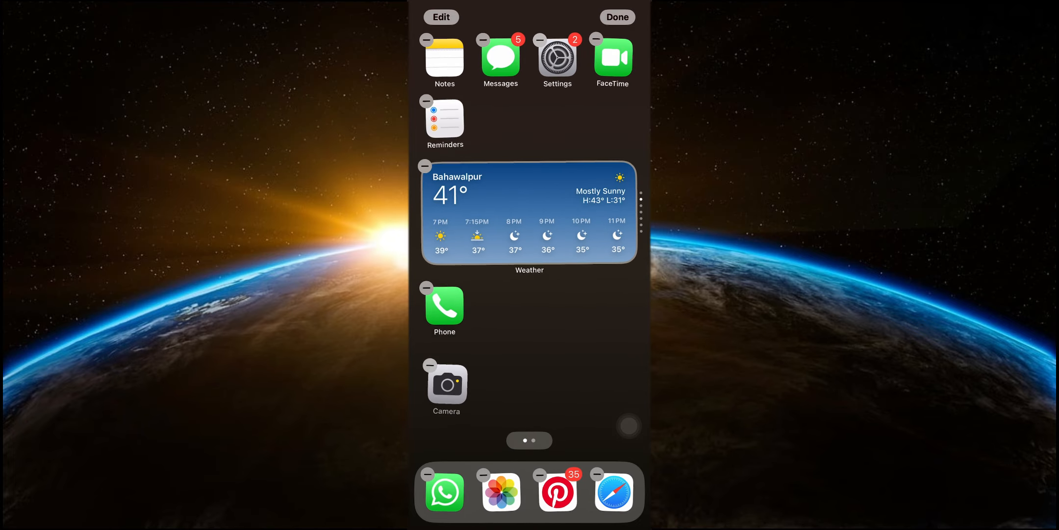
drag(612, 60, 622, 121)
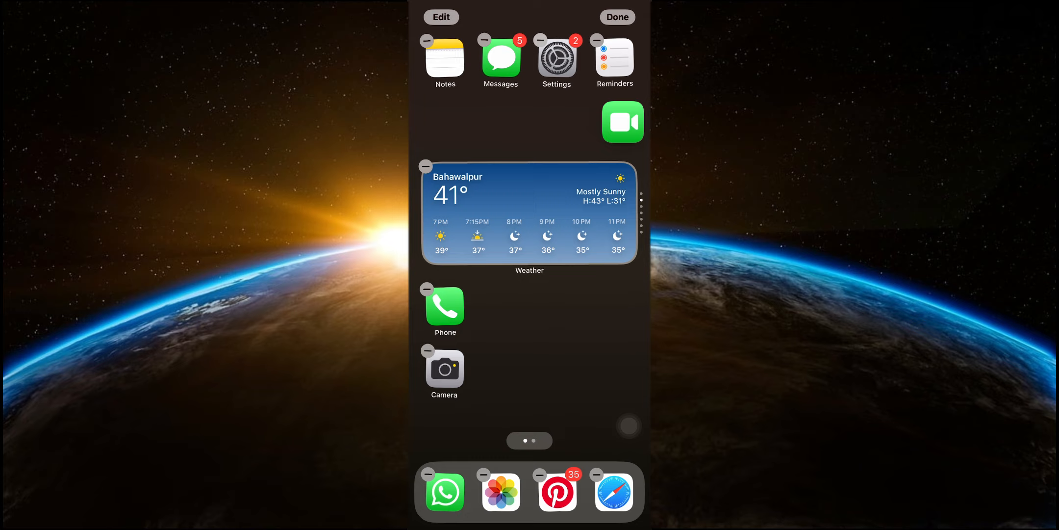
drag(557, 61, 614, 364)
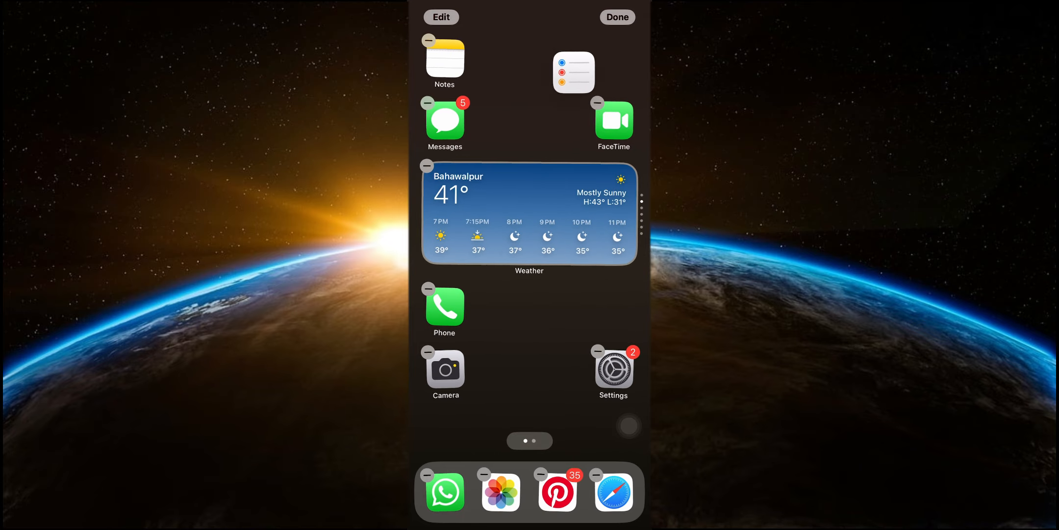
scroll(left, 3)
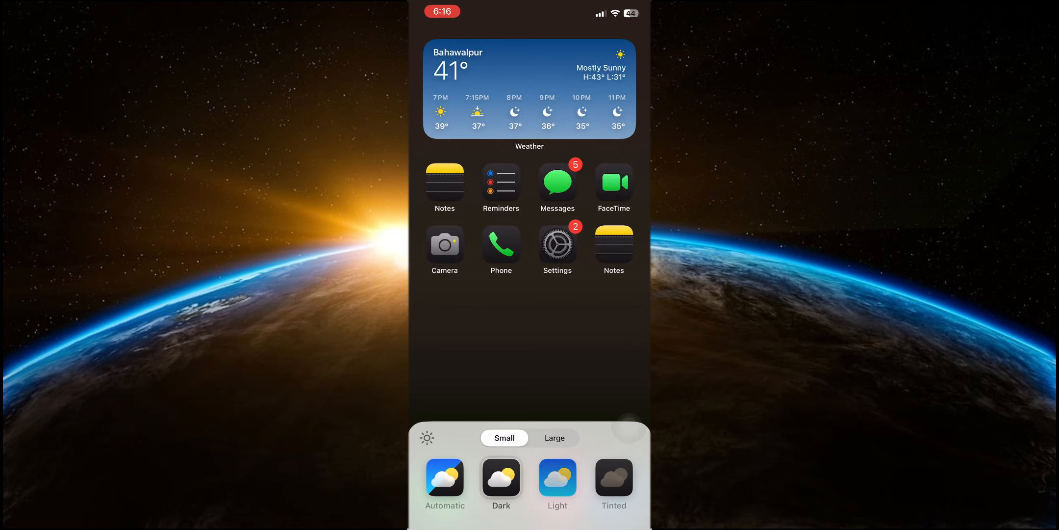
Step: Dismiss the Customise sheet, leaving dark icons on the Home Screen
click(444, 483)
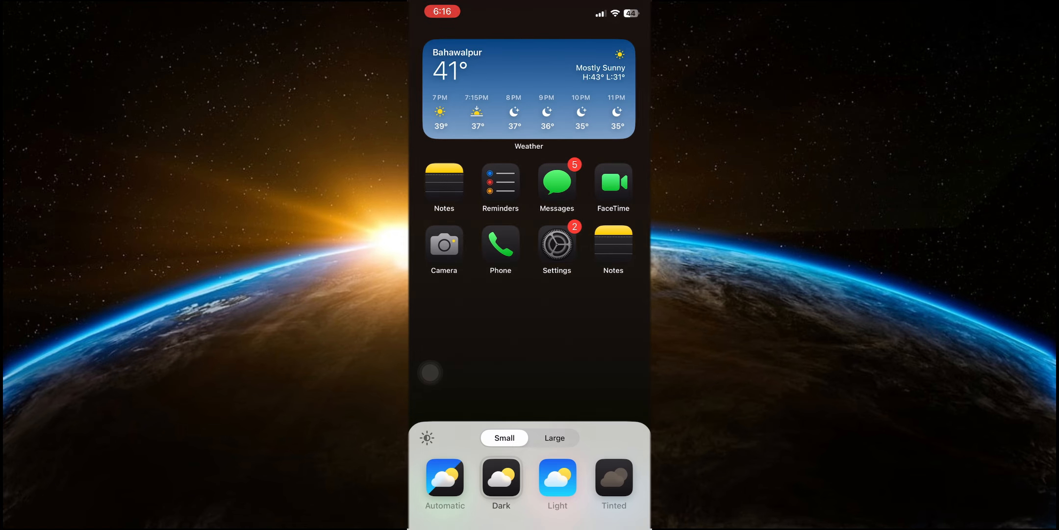
click(528, 337)
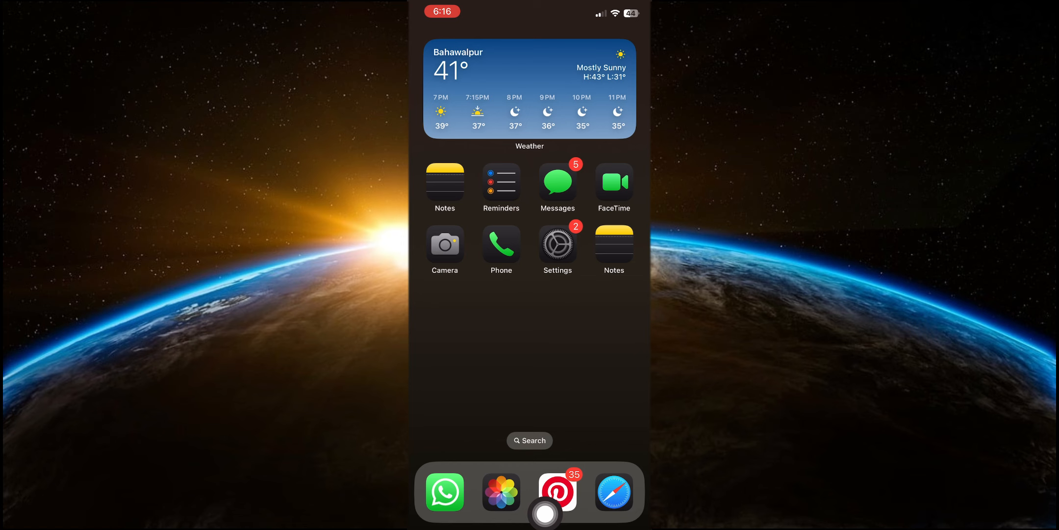
Step: Set icons to Tinted and drag the hue and saturation sliders through blue, light purple, red and pink
drag(546, 513, 430, 392)
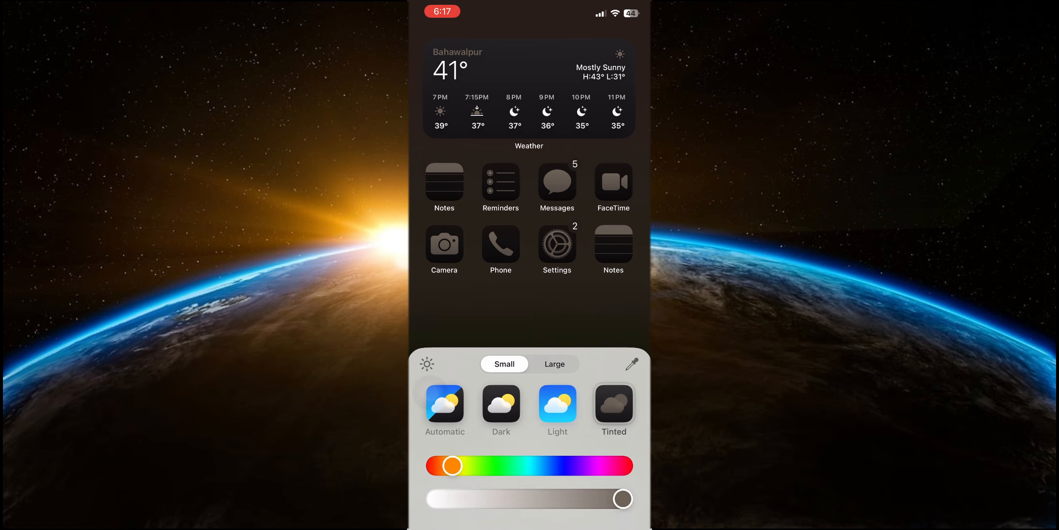
drag(451, 465, 549, 465)
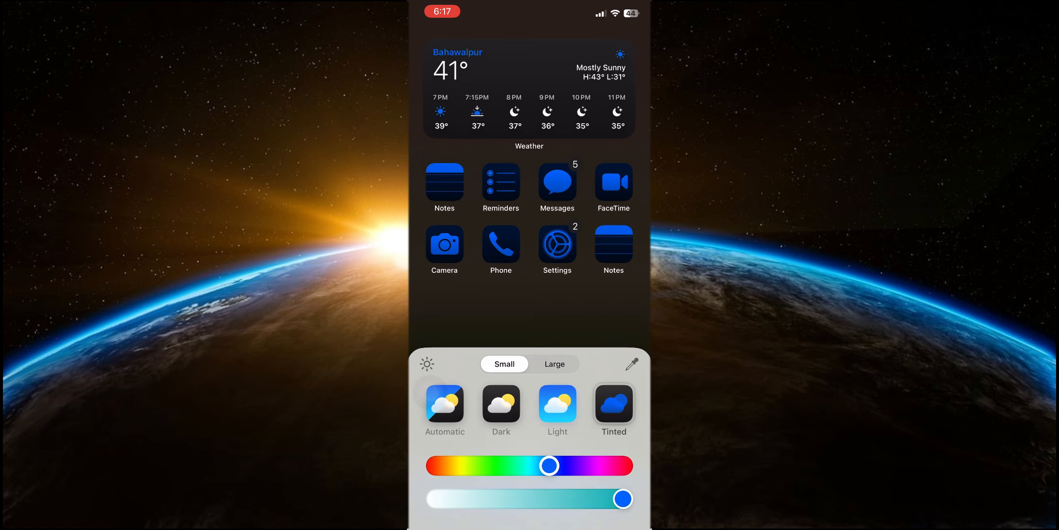
drag(623, 498, 561, 498)
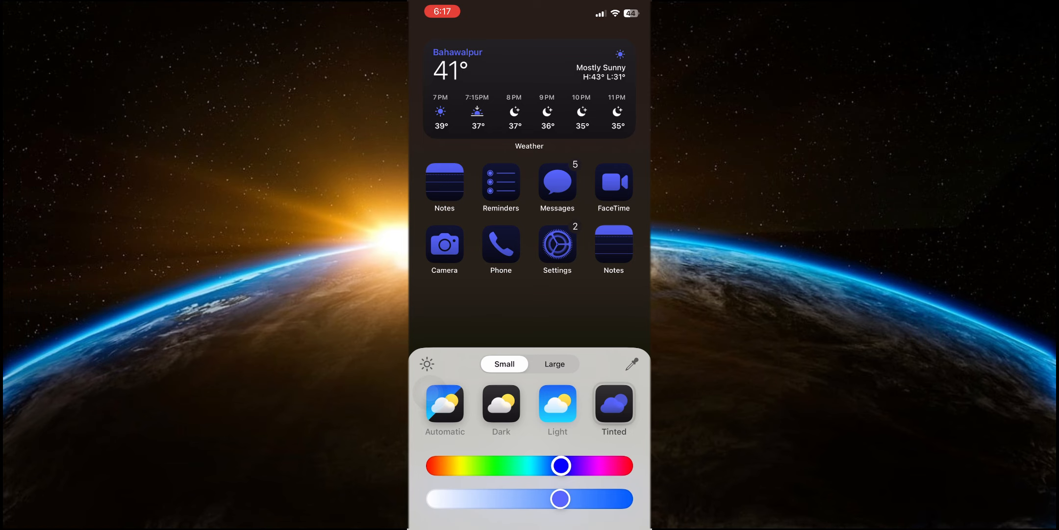
drag(561, 465, 621, 465)
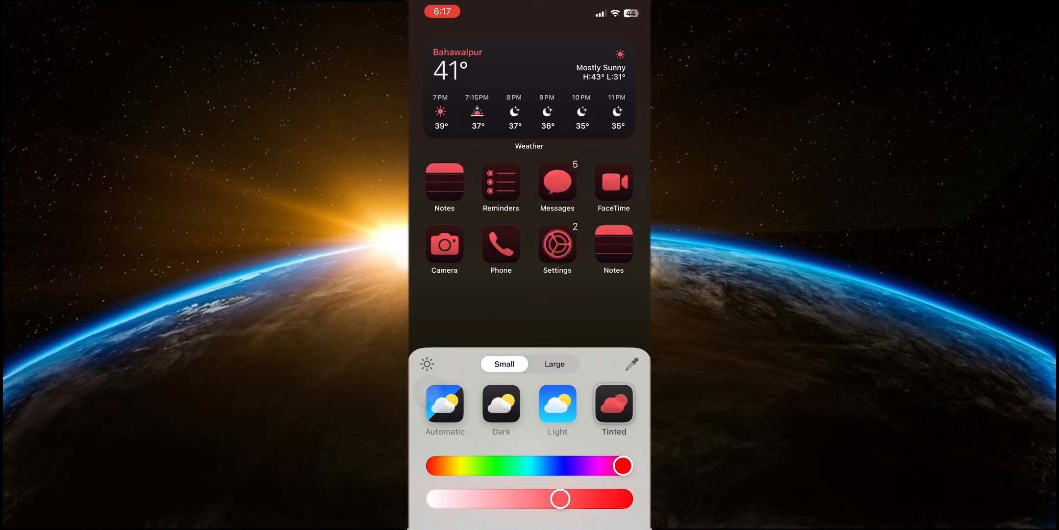
drag(622, 466, 605, 466)
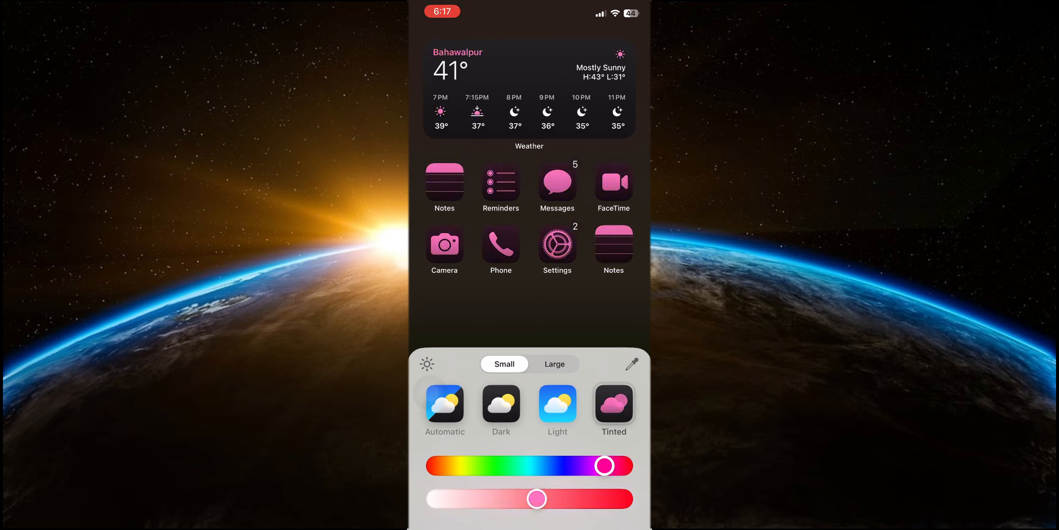
drag(603, 464, 457, 465)
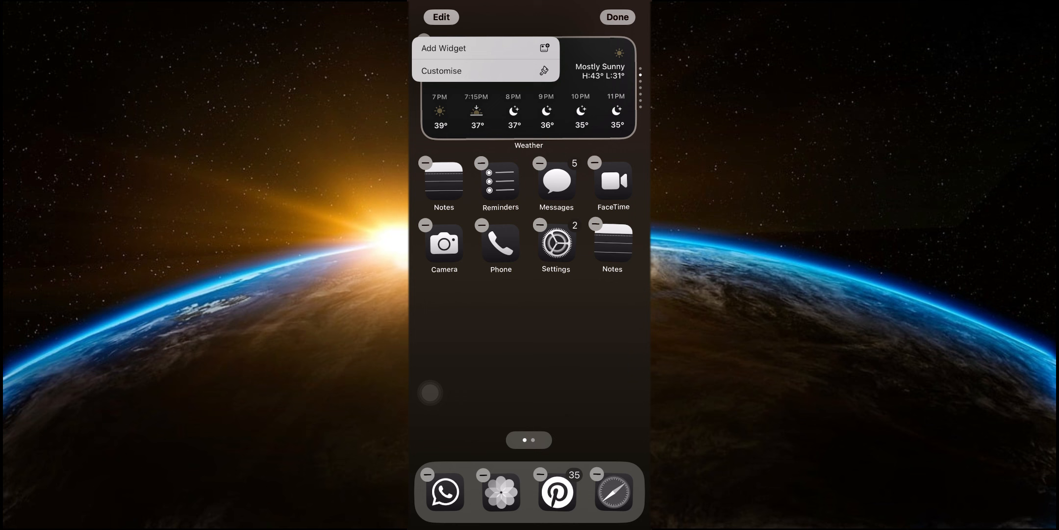
Step: Select Large icons in Customise, dismiss, then reopen Customise to restore Light, Small icons
click(441, 71)
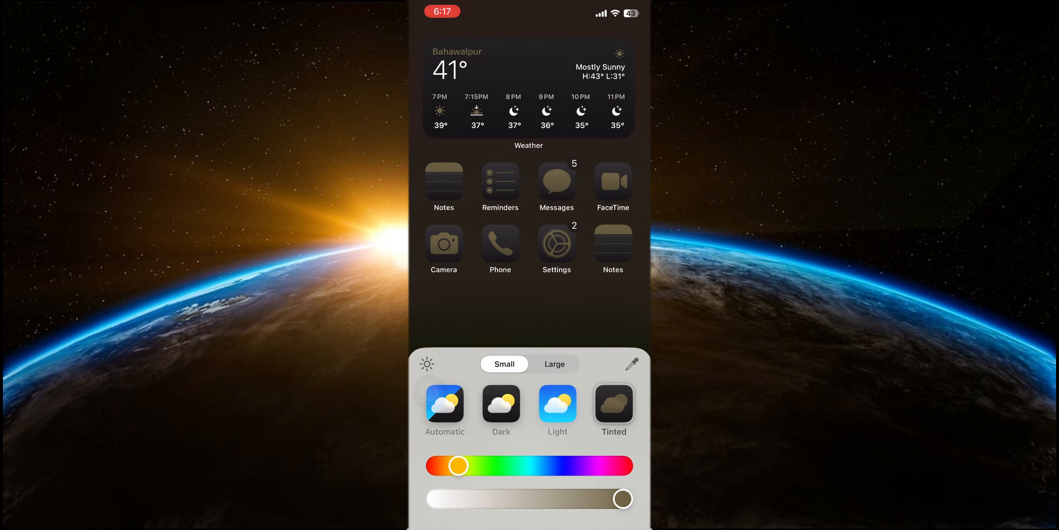
click(557, 405)
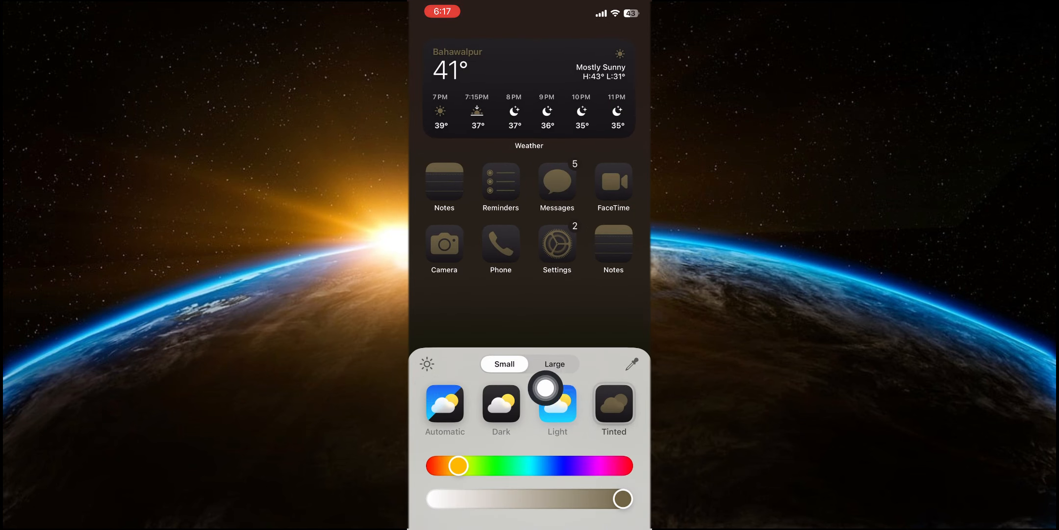
click(554, 364)
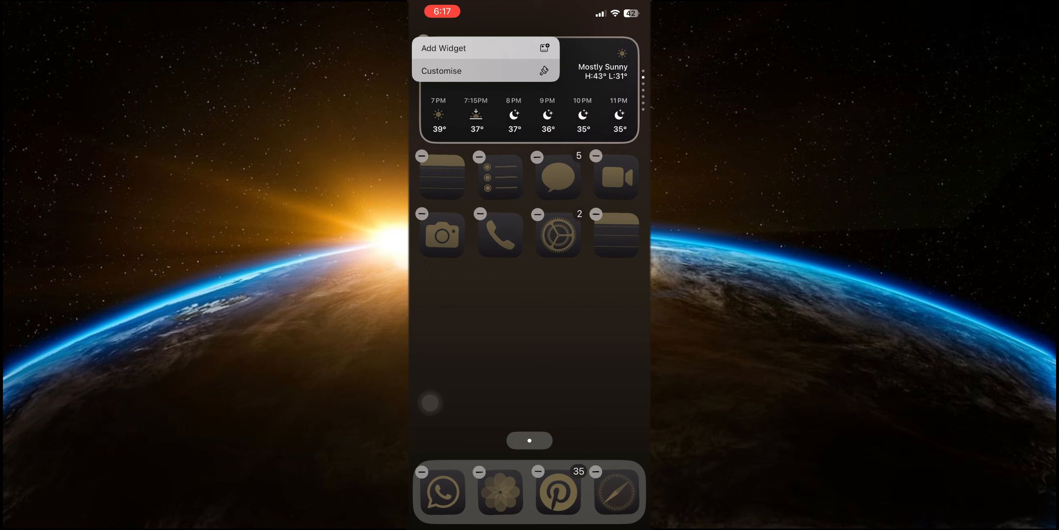
click(440, 71)
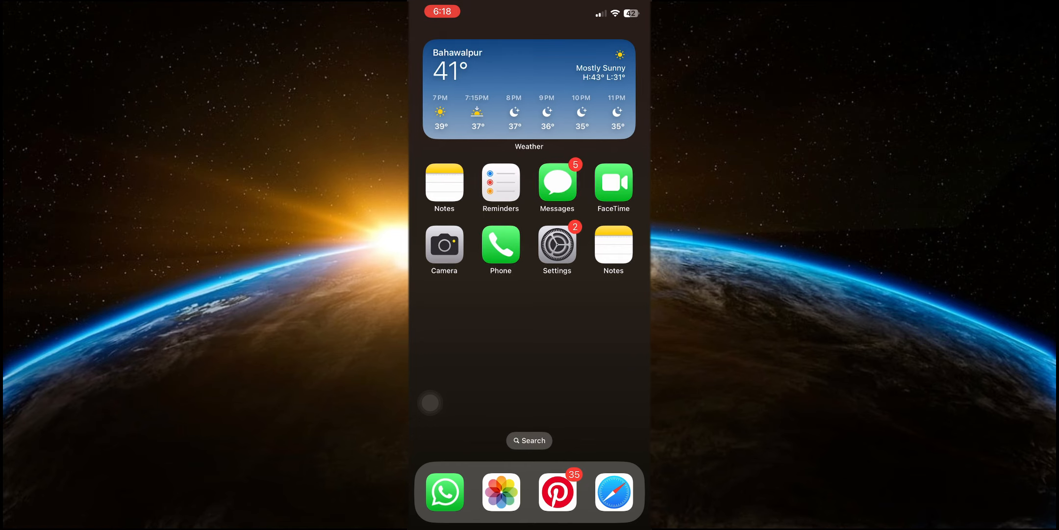
Step: Schedule the Hello. message via Send Later for tomorrow at 9:00 AM
click(557, 182)
text(Hello.)
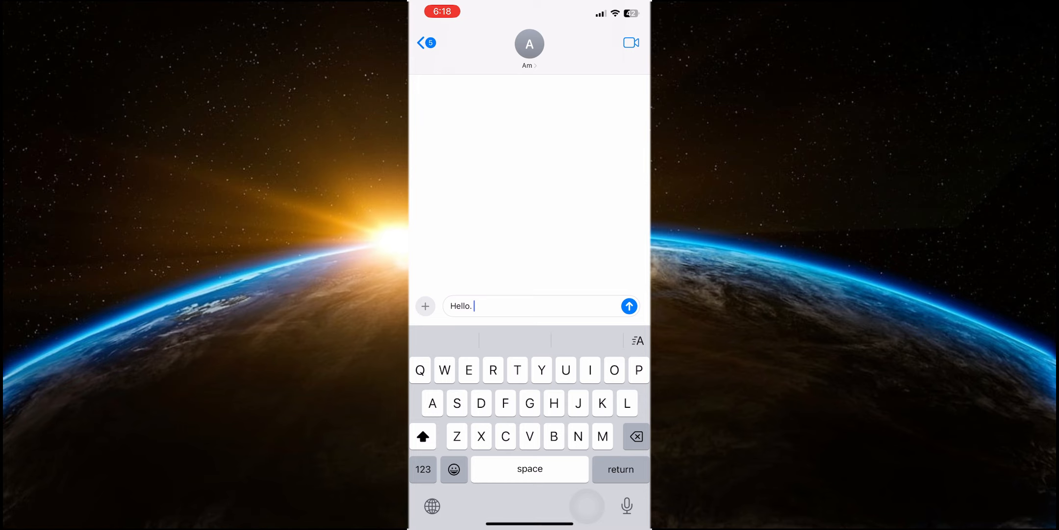
click(426, 305)
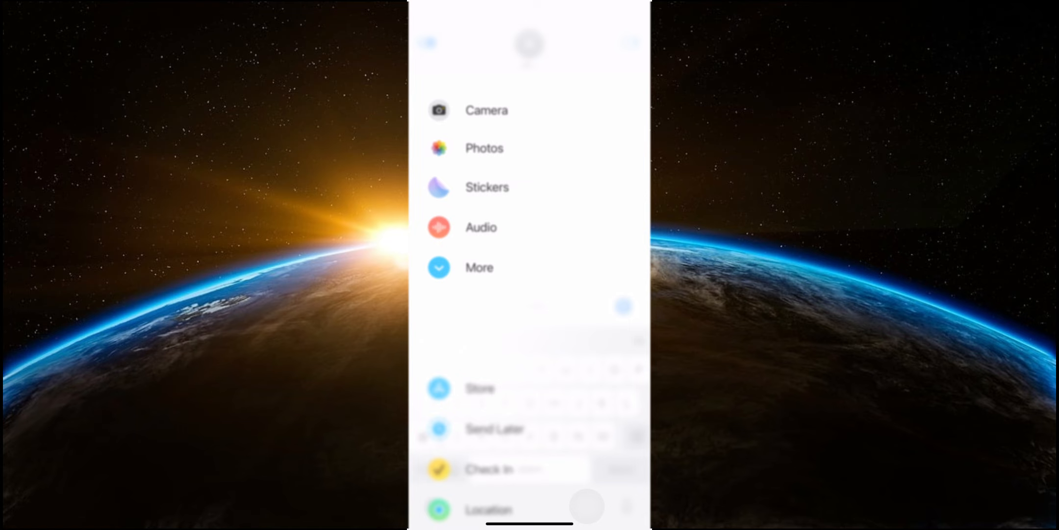
scroll(down, 3)
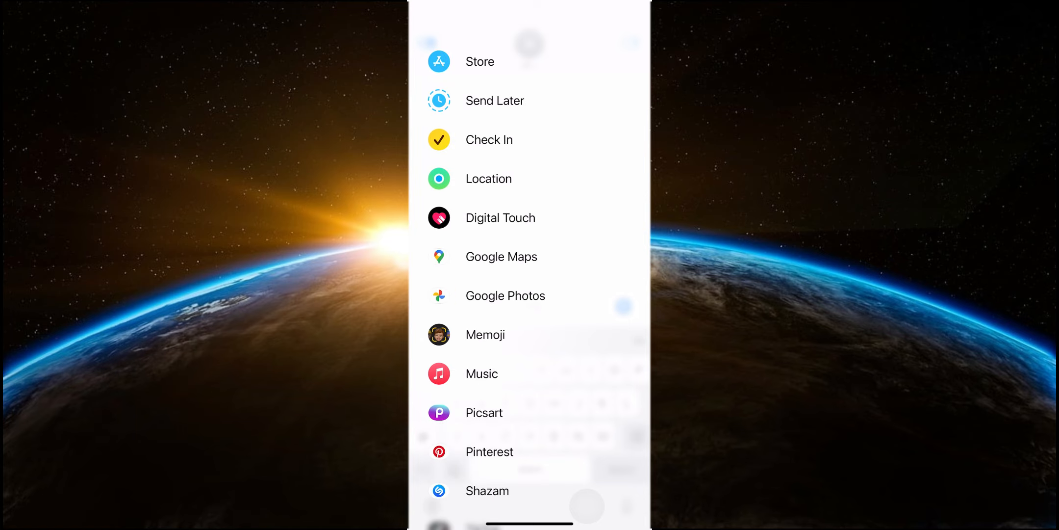
click(494, 101)
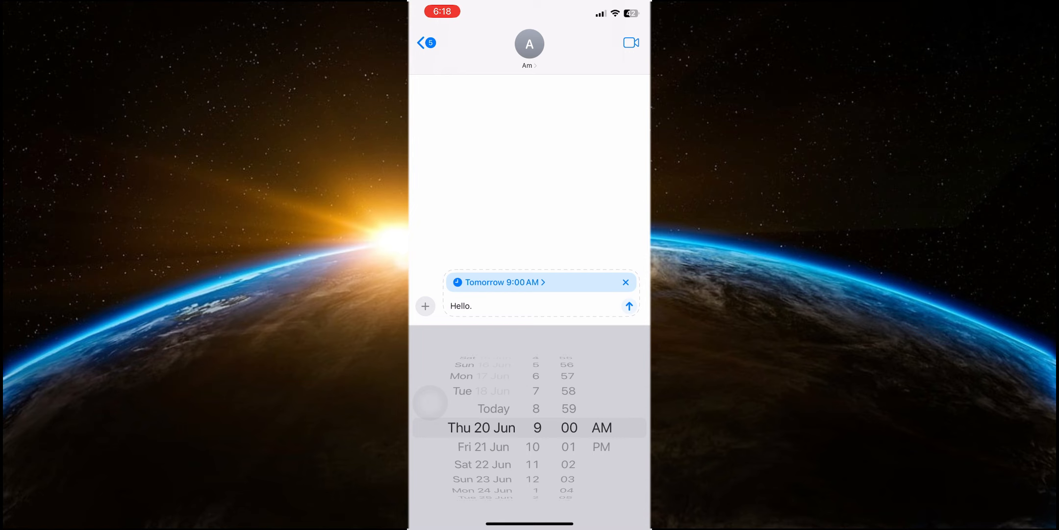
scroll(up, 3)
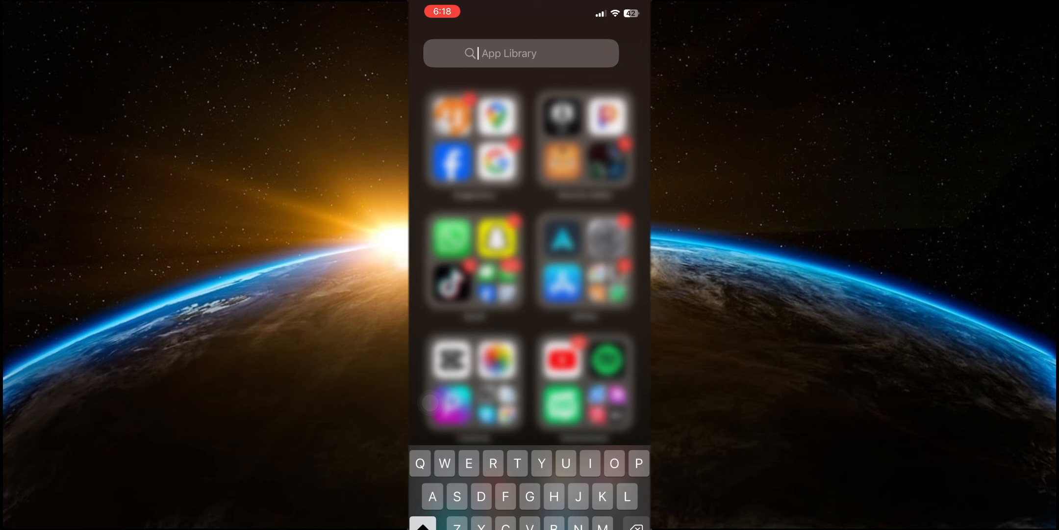
Step: Find Passwords in App Library search with 'Pass', launch it and unlock with Face ID
text(Pass)
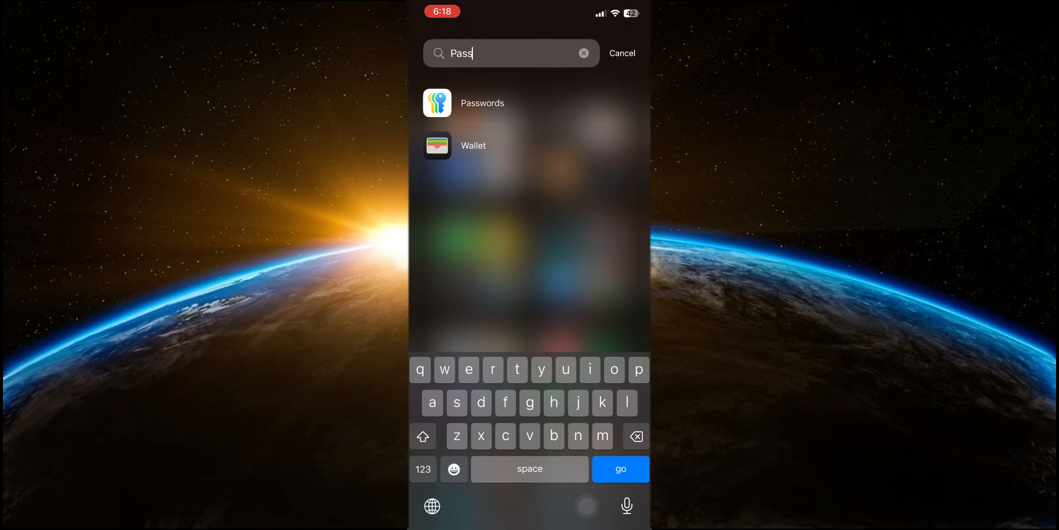
click(481, 103)
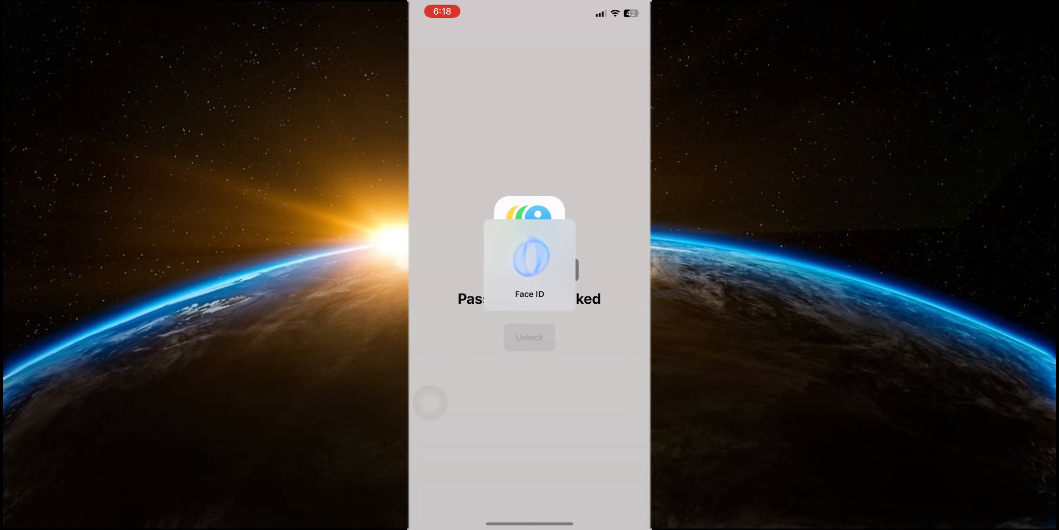
click(530, 337)
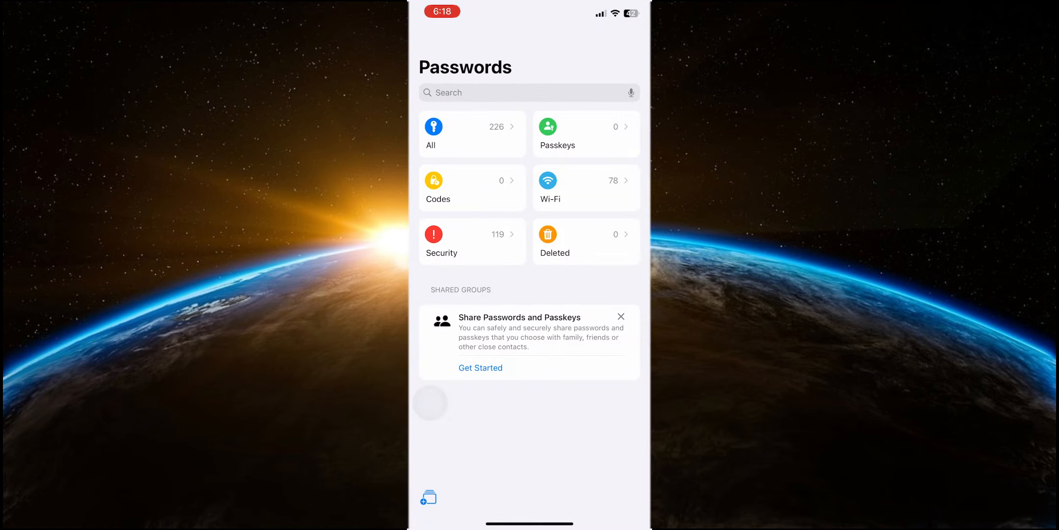
Step: Briefly search the saved passwords, then review the Security list of compromised passwords
click(585, 134)
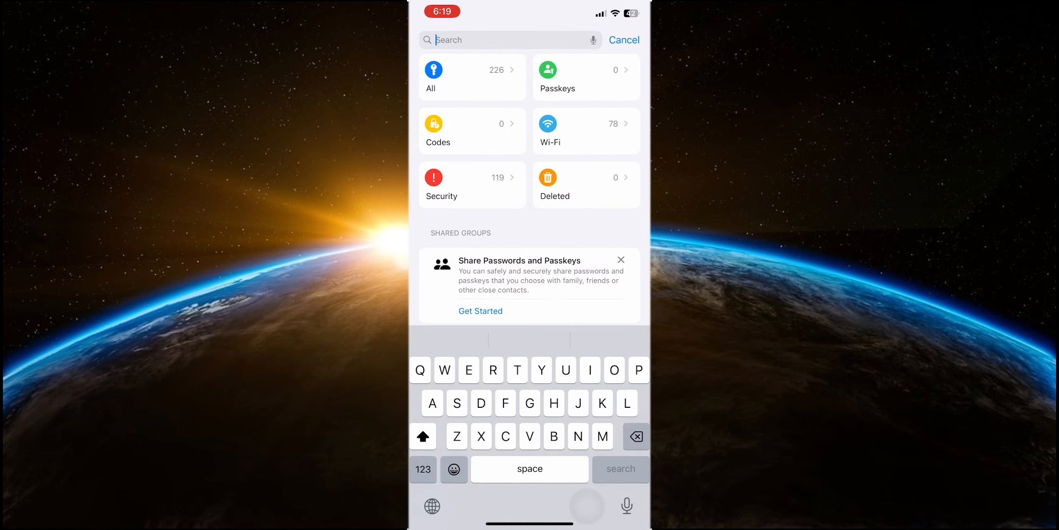
click(624, 40)
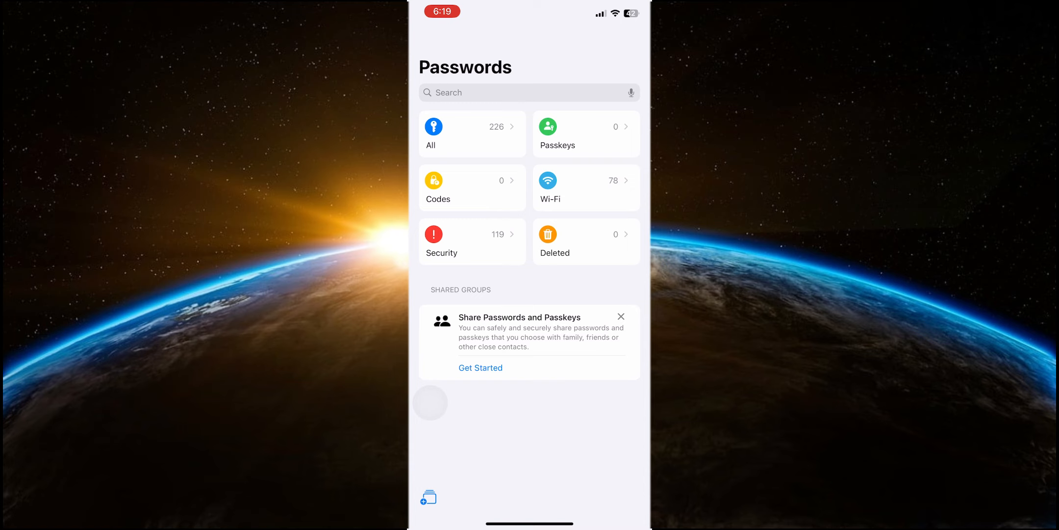
click(472, 241)
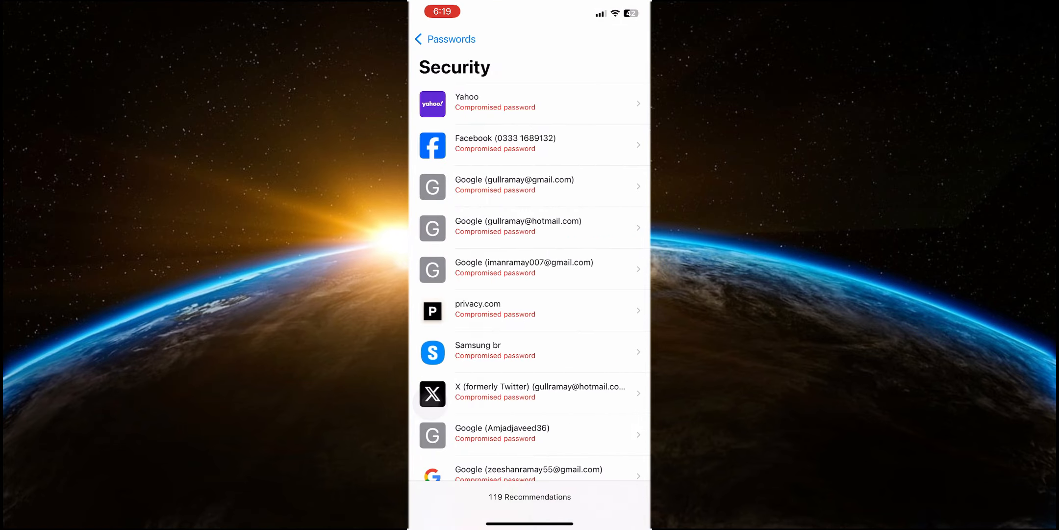
click(444, 39)
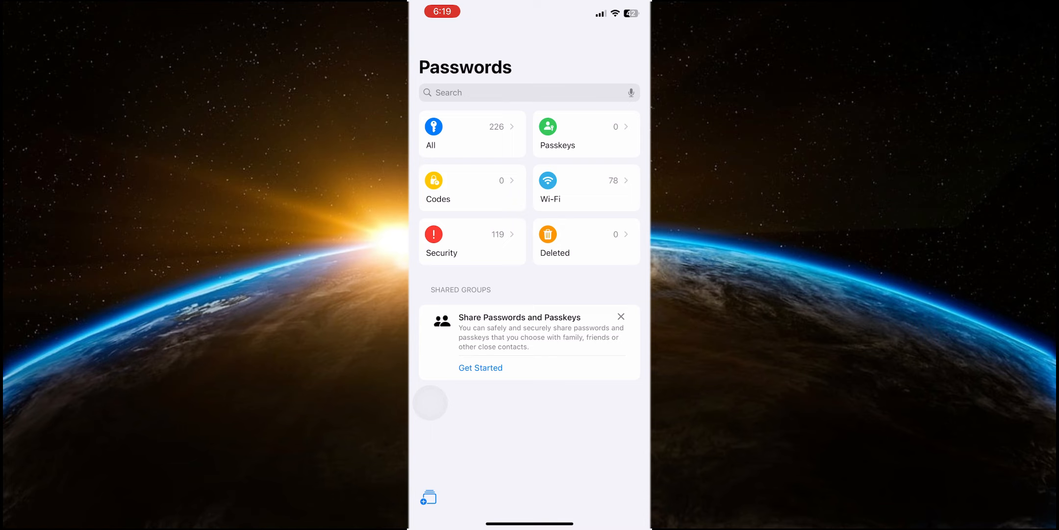